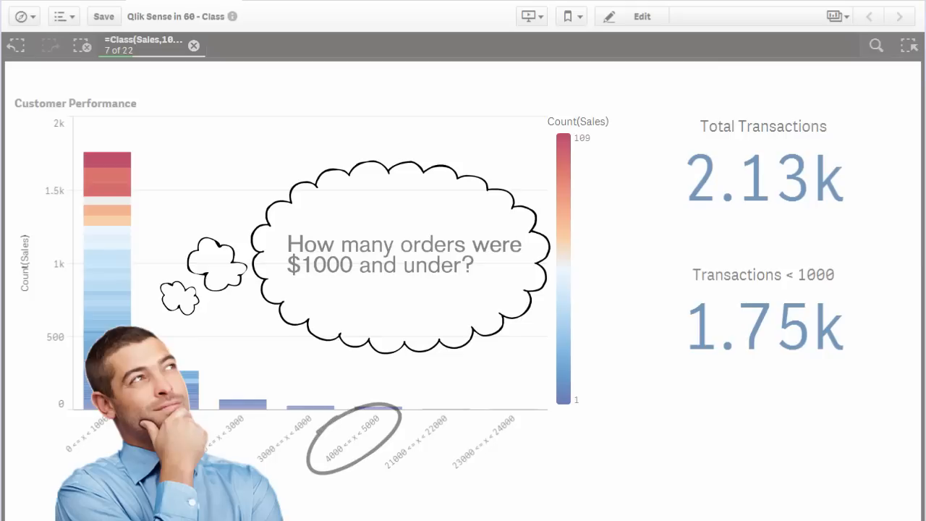
Switch the sheet into edit mode to configure the empty Customer Performance bar chart.
left_click(641, 16)
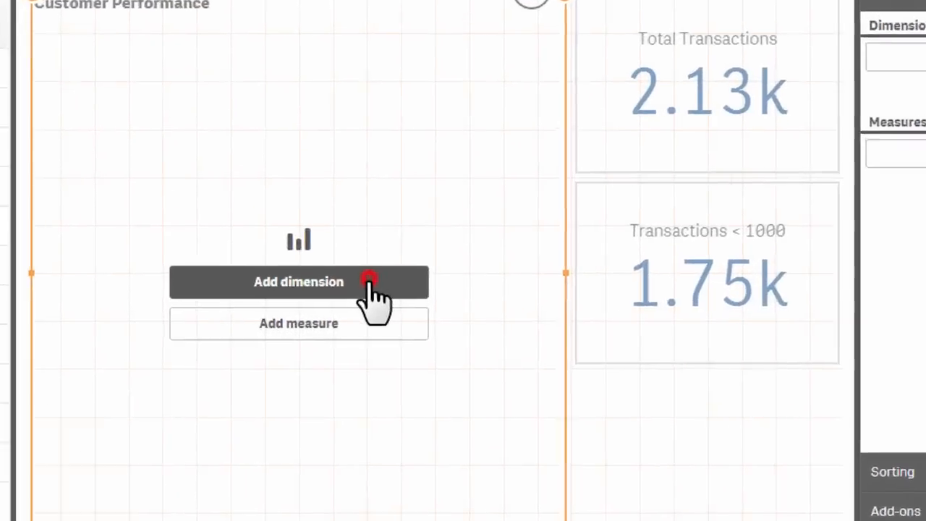
Add the calculated dimension class(Sales,1000) to bucket sales into 1000-wide brackets.
left_click(298, 282)
type("class")
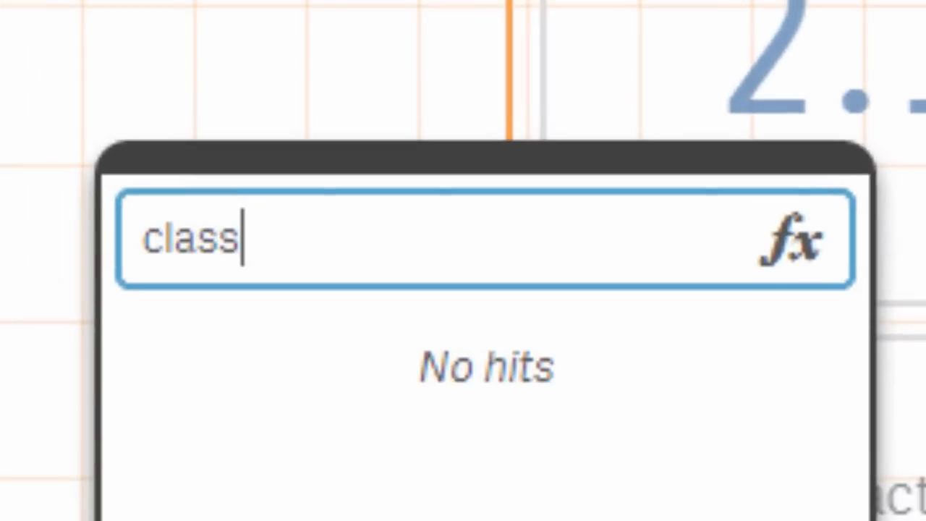
type("(Sales")
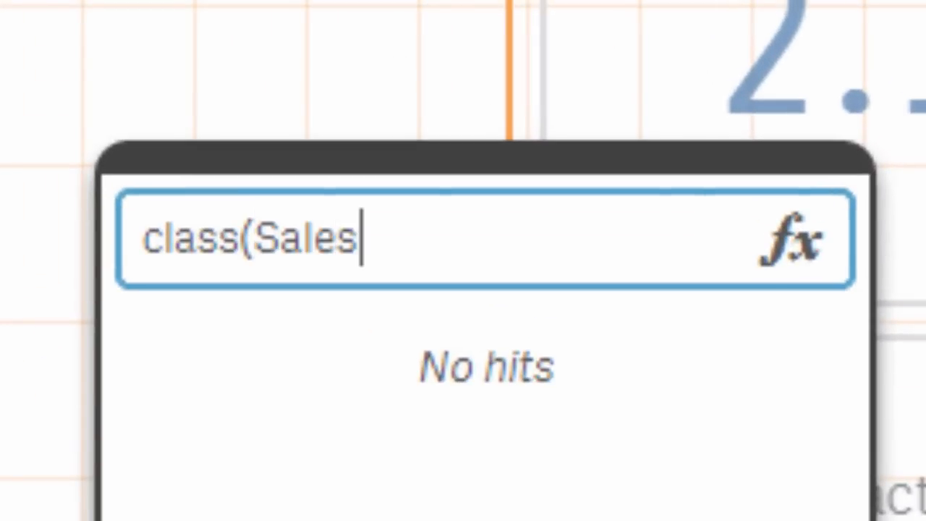
type(",")
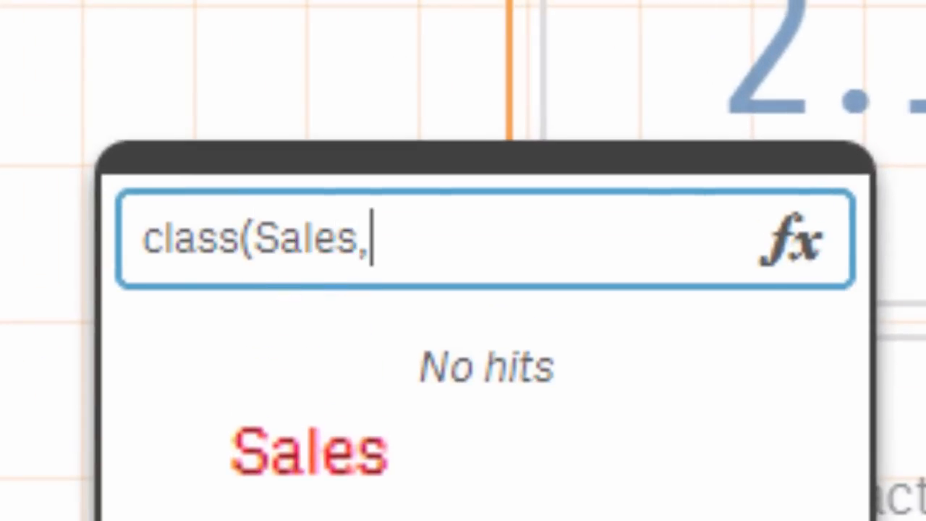
type("1000)")
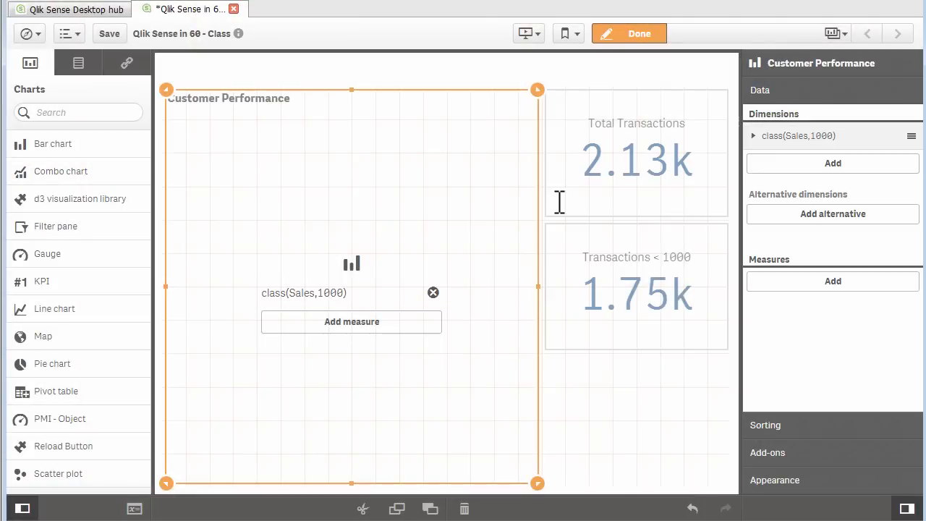
Add Count(Sales) as the measure so the chart becomes a sales histogram.
left_click(350, 321)
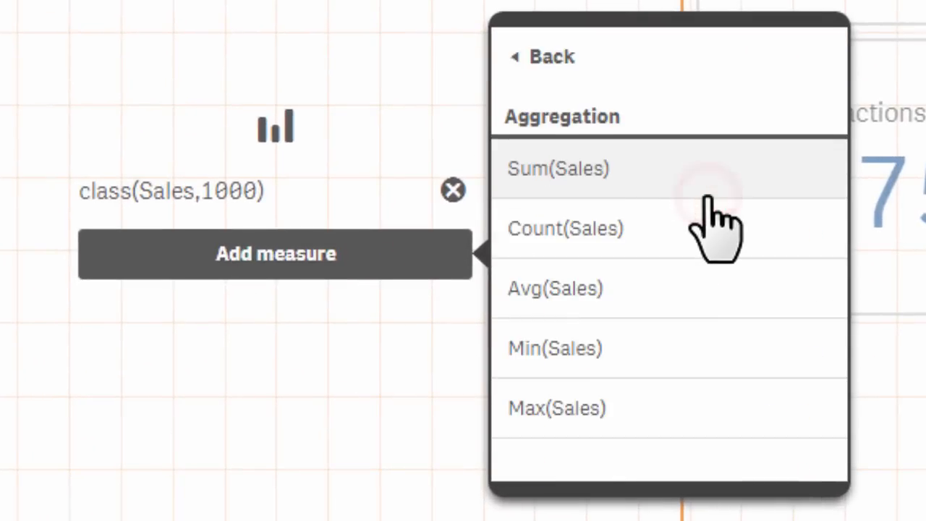
left_click(564, 228)
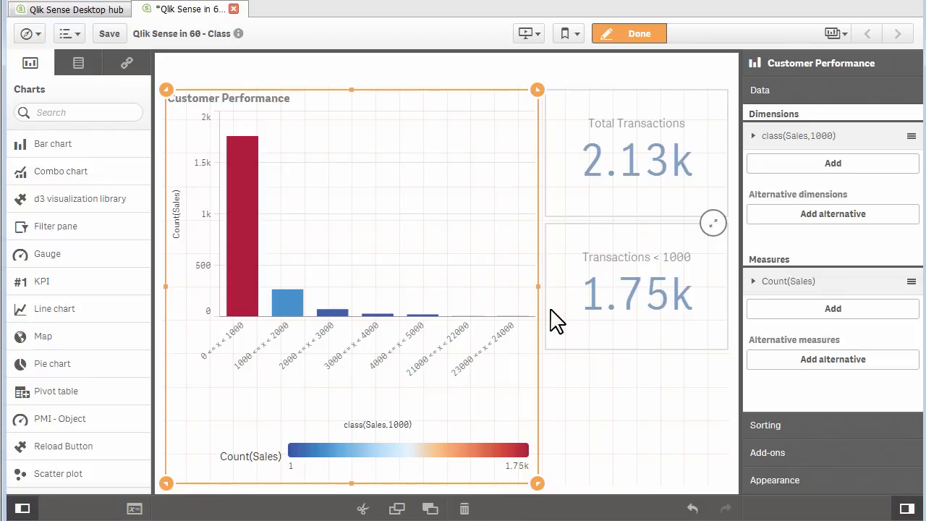